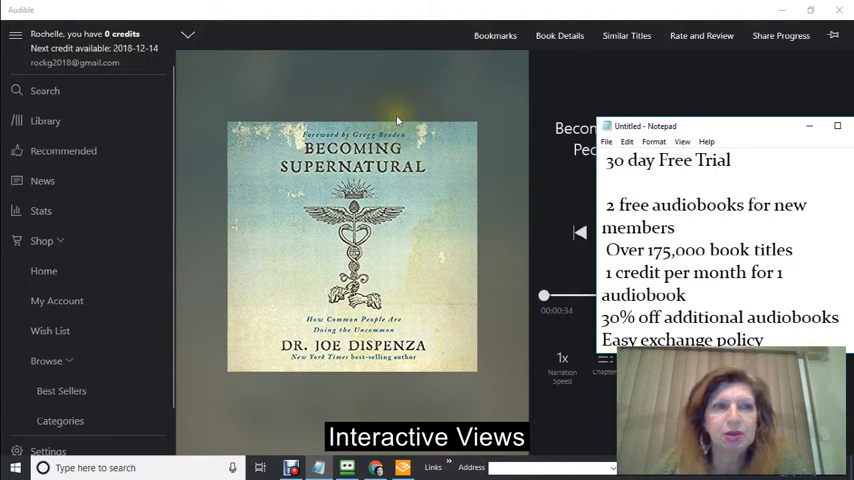
mouse_move(345, 88)
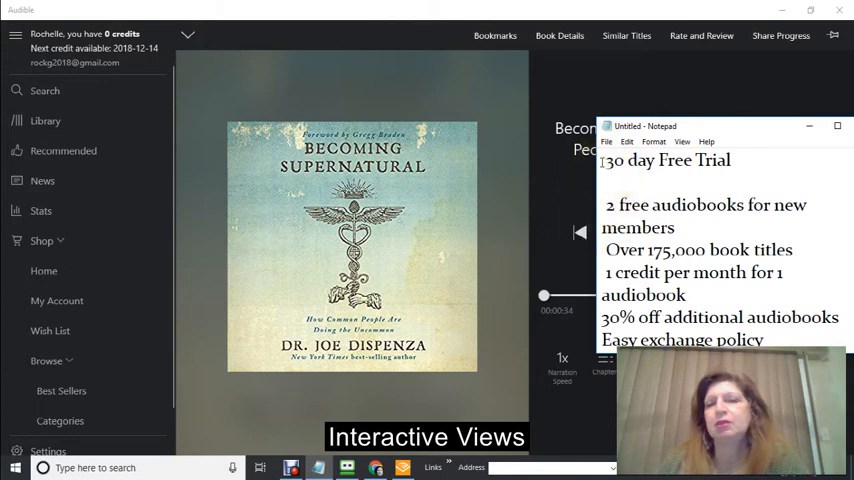
Step: Open the Library showing Becoming Supernatural, The Dark Web and The Jester
scroll(down, 3)
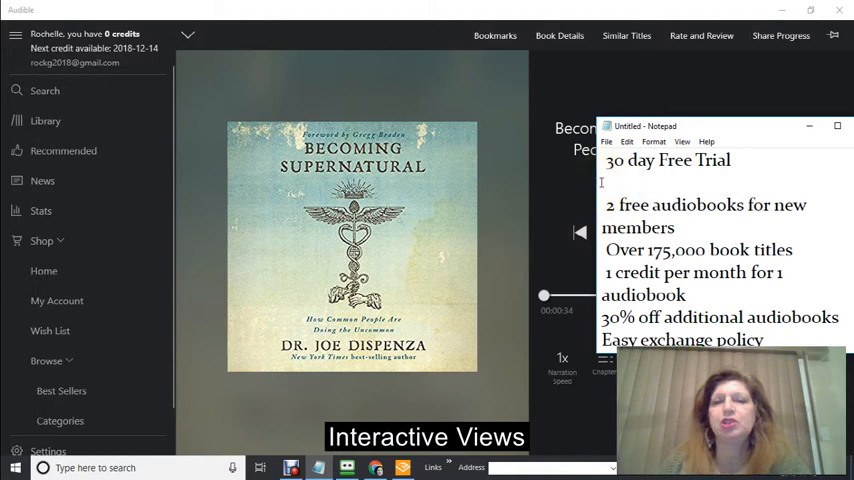
scroll(down, 3)
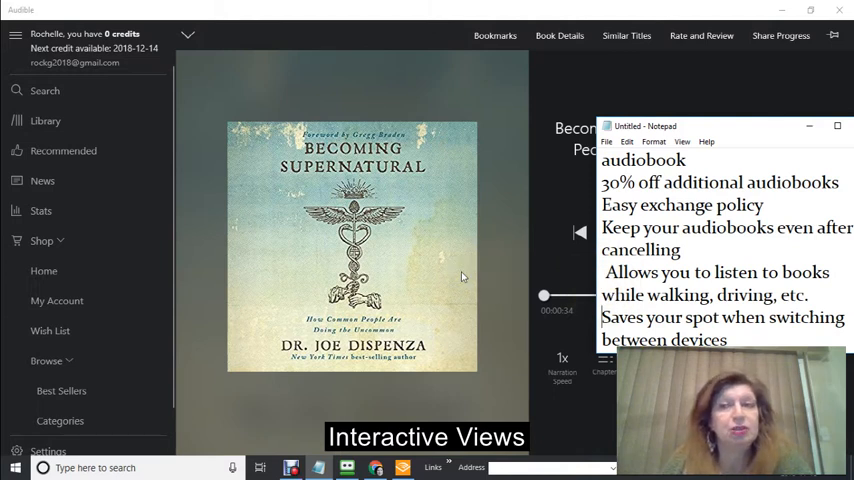
mouse_move(470, 243)
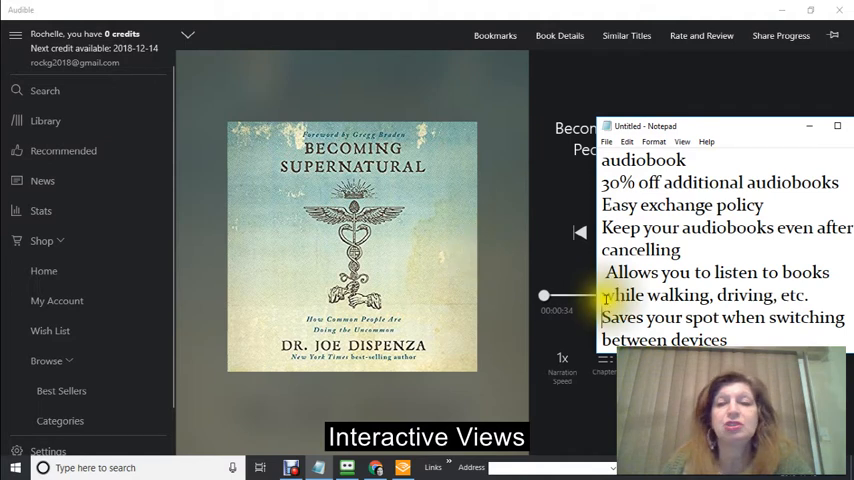
mouse_move(488, 331)
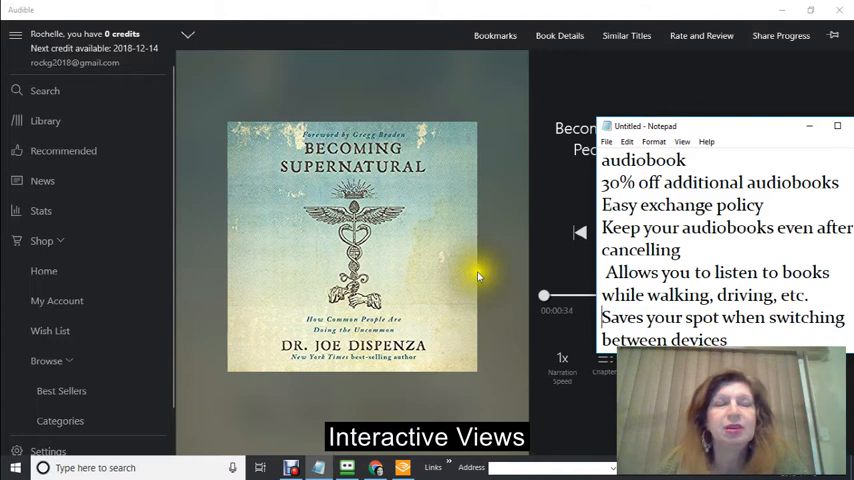
mouse_move(486, 274)
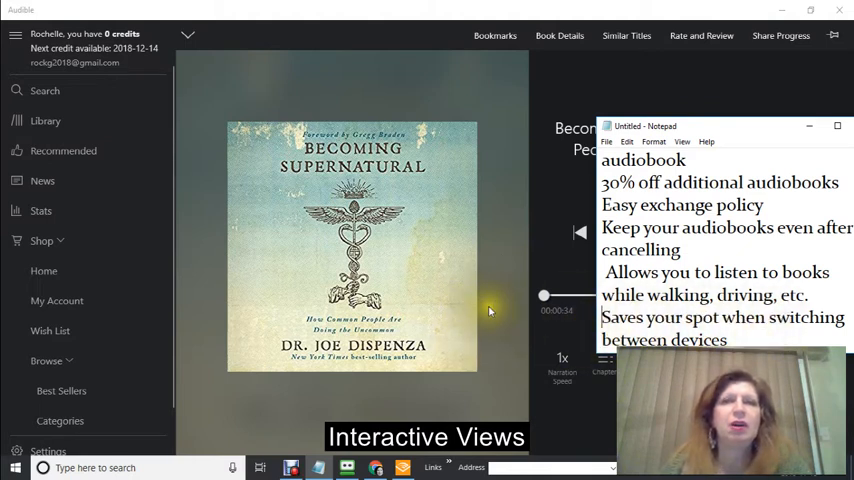
mouse_move(512, 221)
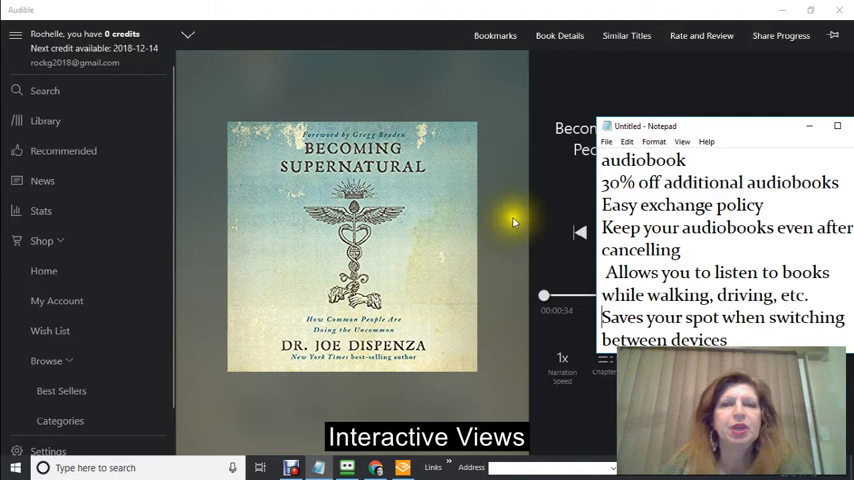
mouse_move(500, 173)
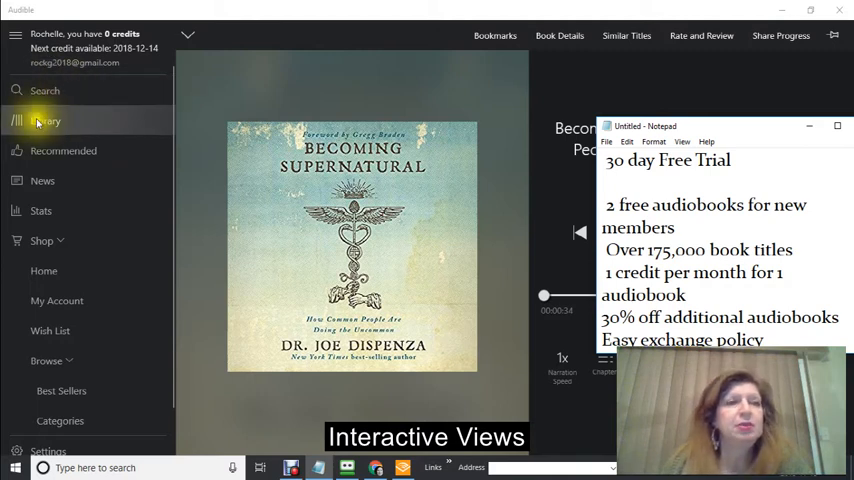
click(46, 120)
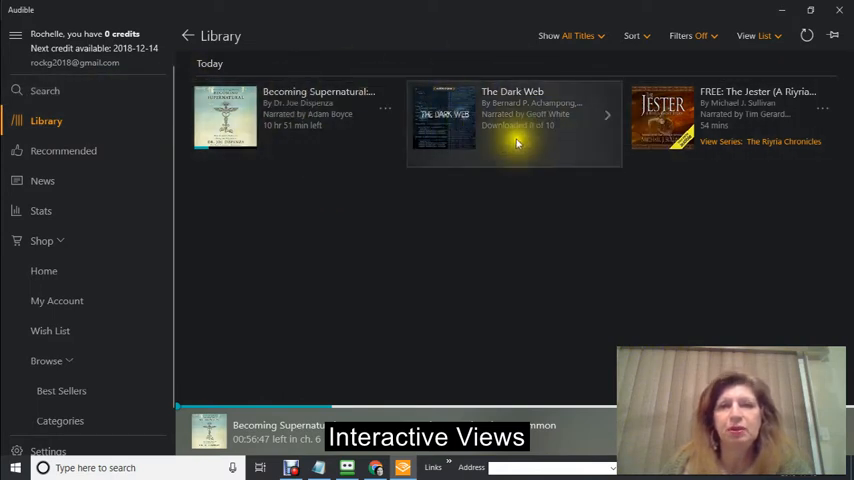
mouse_move(233, 120)
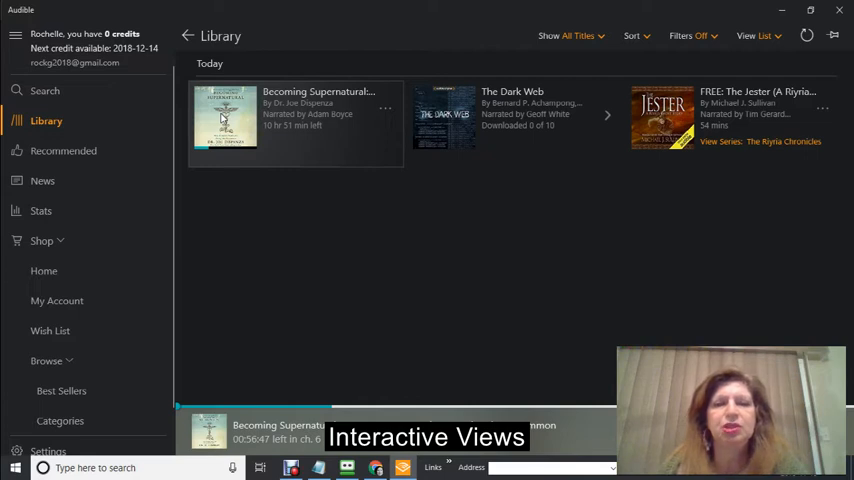
Step: Play Becoming Supernatural from the Library, pause it, and show its chapter list
click(225, 122)
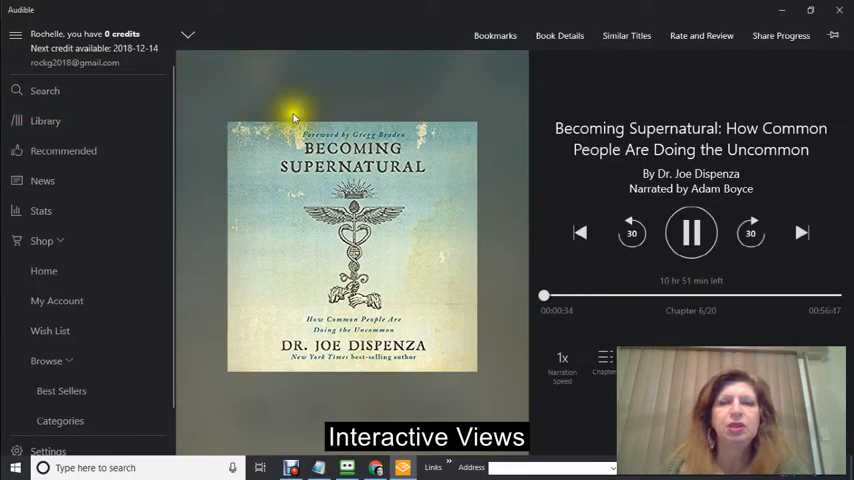
click(692, 233)
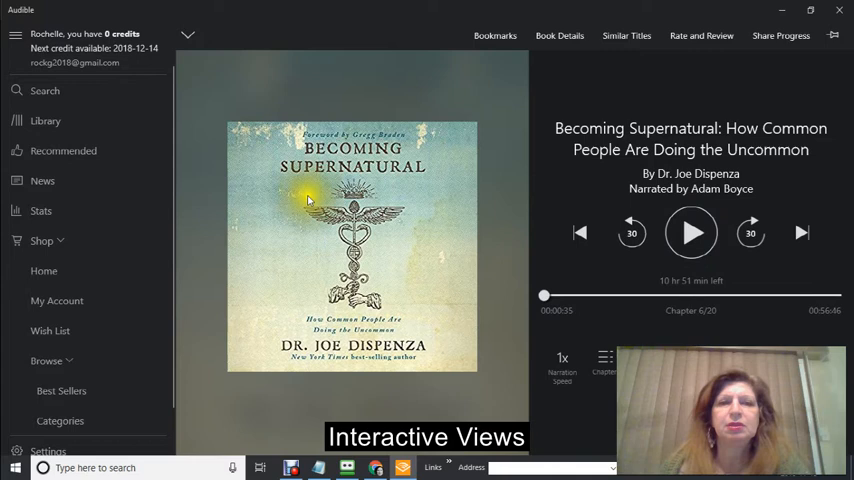
mouse_move(438, 191)
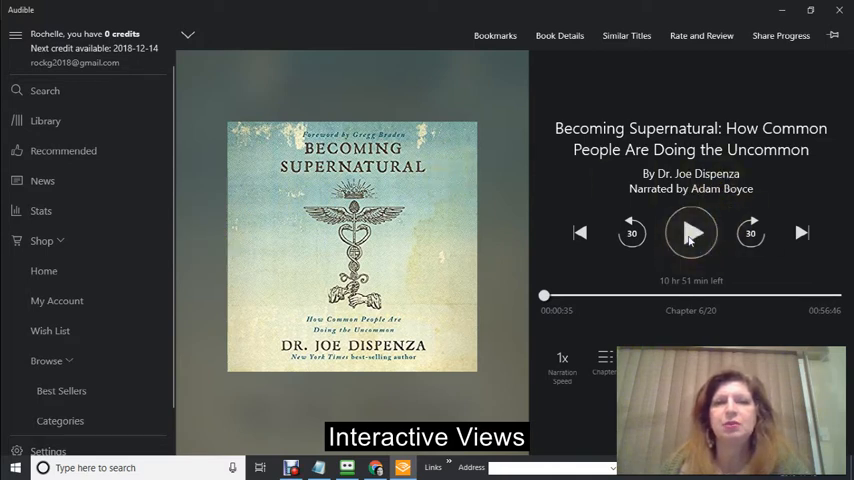
click(690, 233)
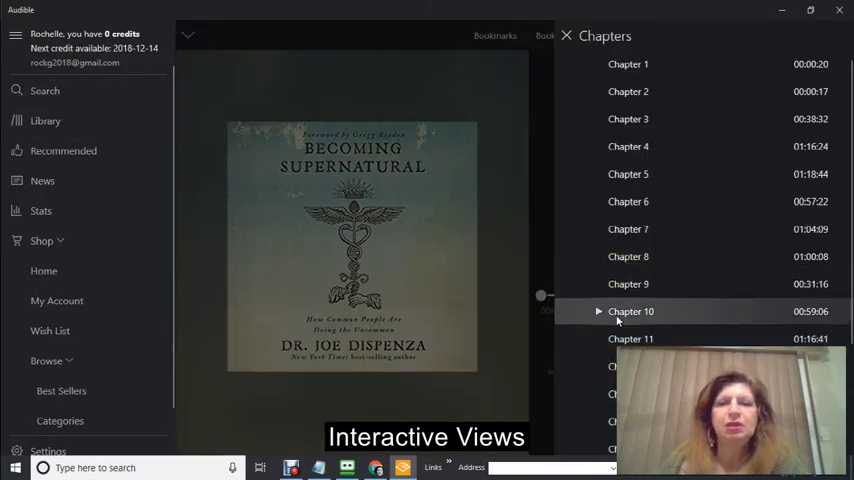
mouse_move(759, 28)
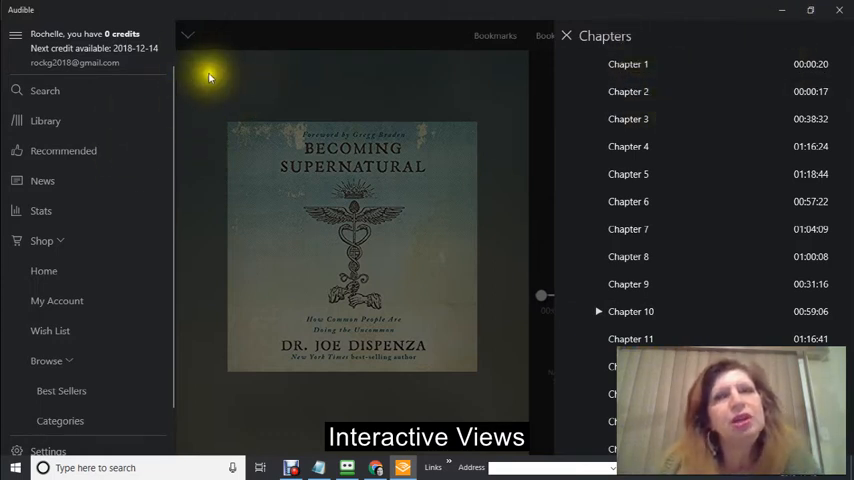
Step: Jump Becoming Supernatural to Chapter 10 of 20 and pause playback there
click(558, 35)
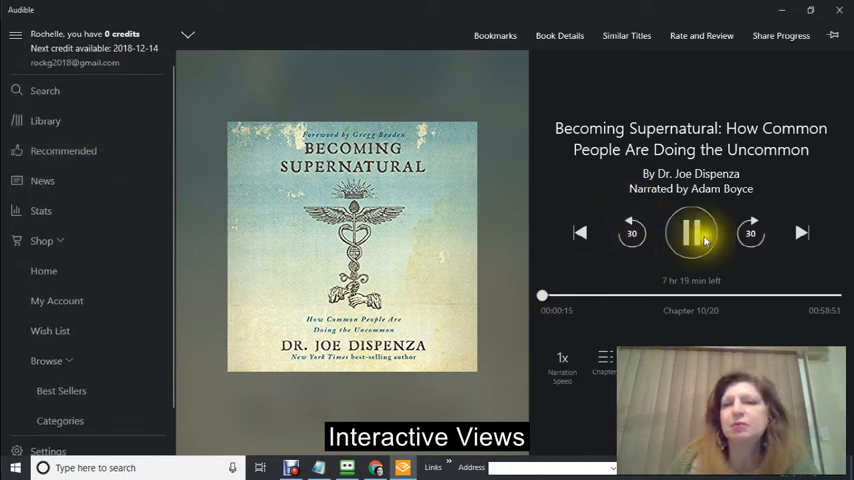
click(691, 233)
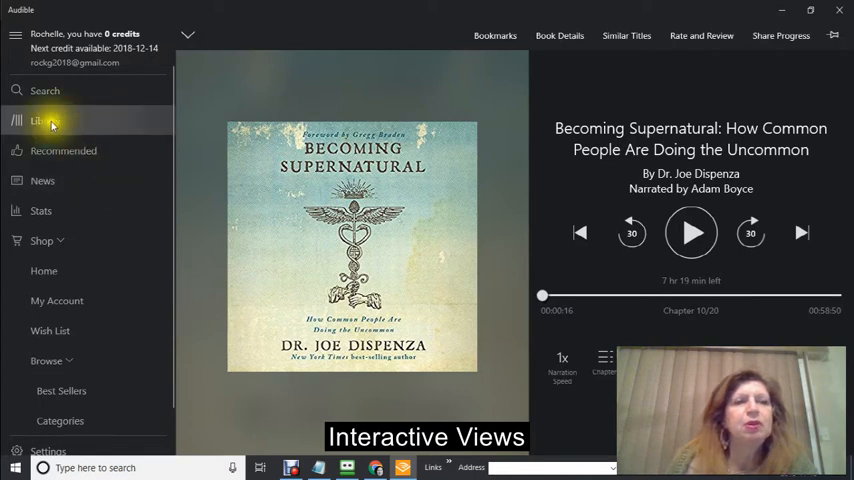
Step: Return to the Library and expand Shop's Browse options for Best Sellers and Categories
click(42, 121)
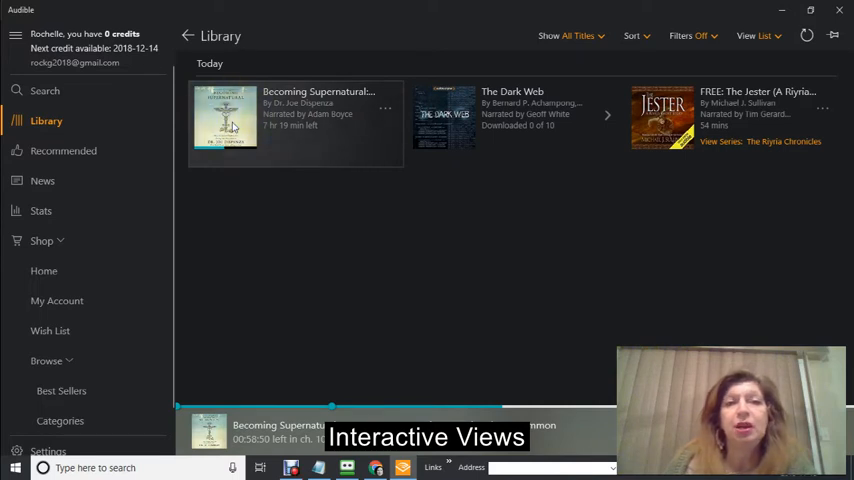
click(224, 120)
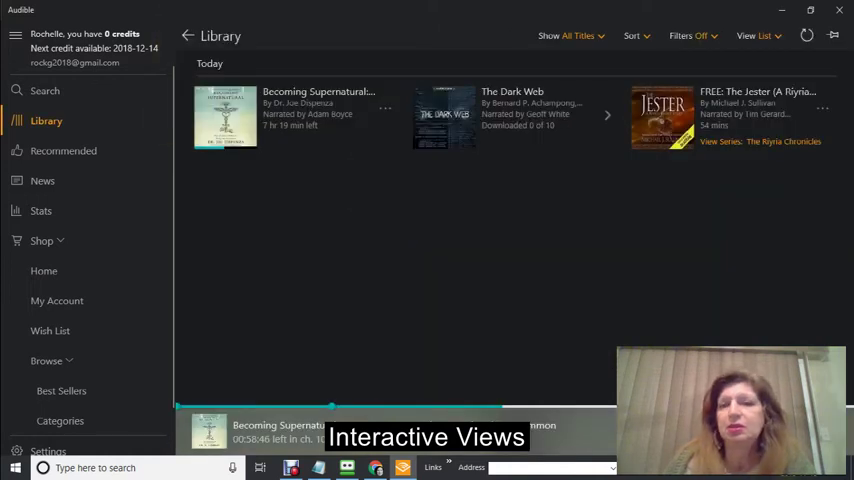
mouse_move(484, 150)
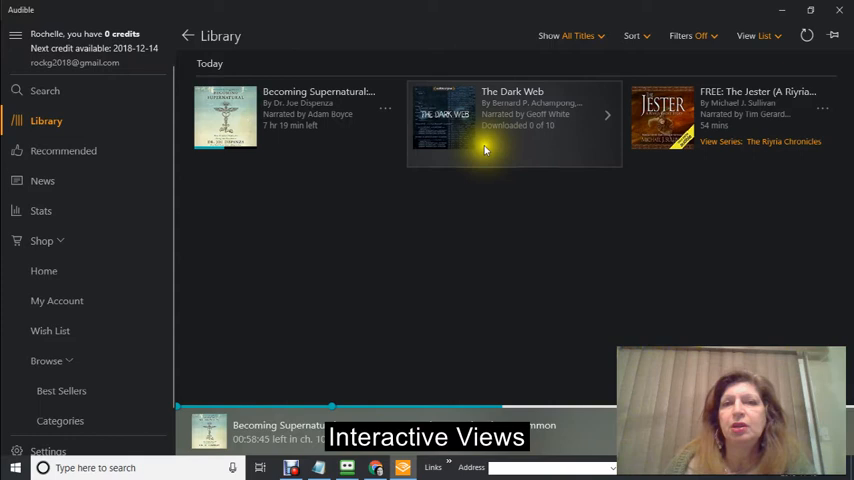
mouse_move(630, 140)
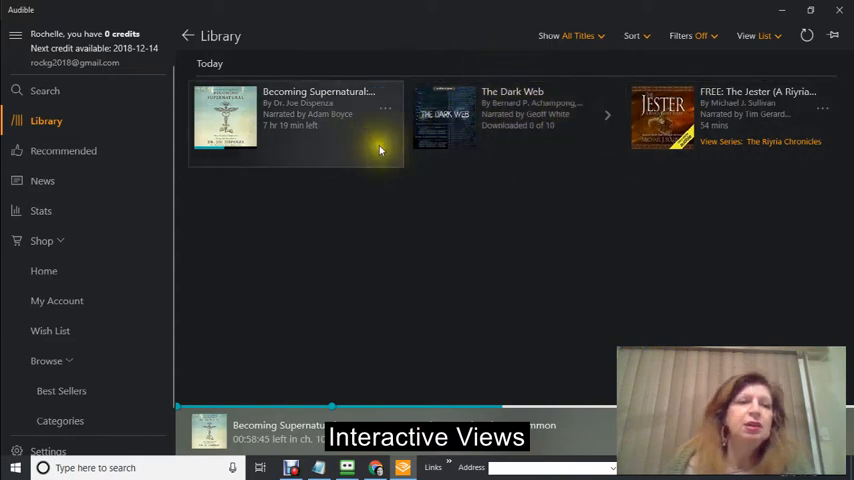
mouse_move(225, 213)
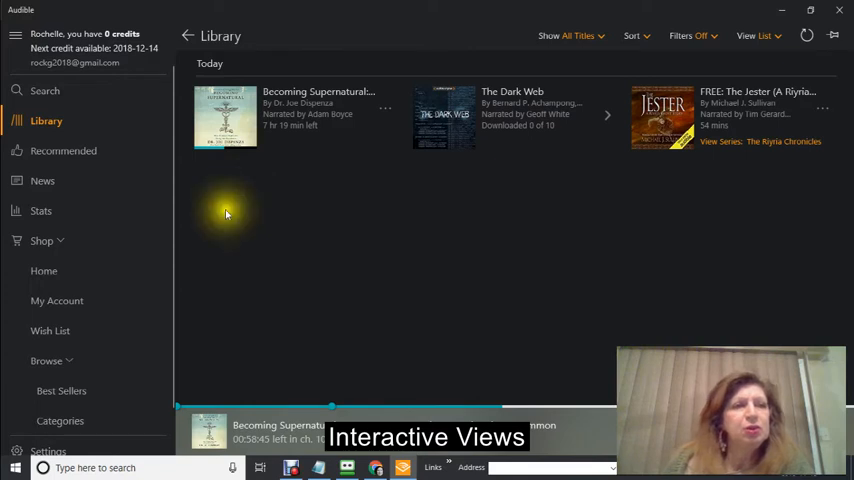
mouse_move(78, 300)
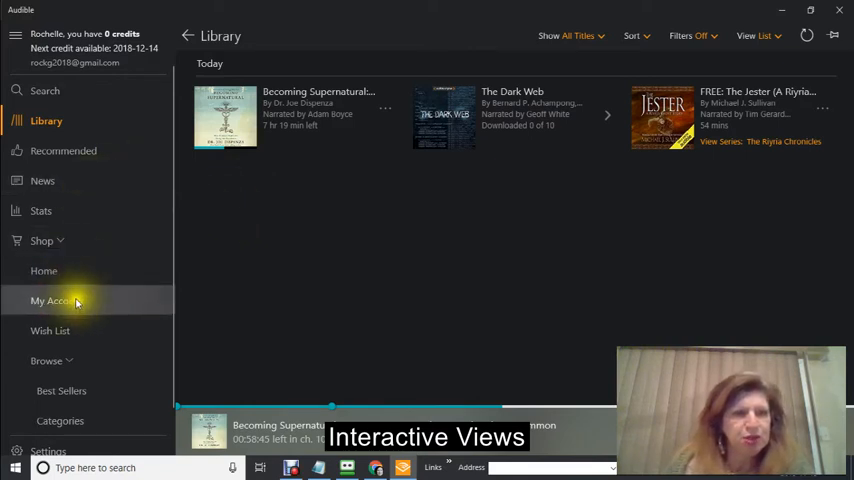
mouse_move(62, 331)
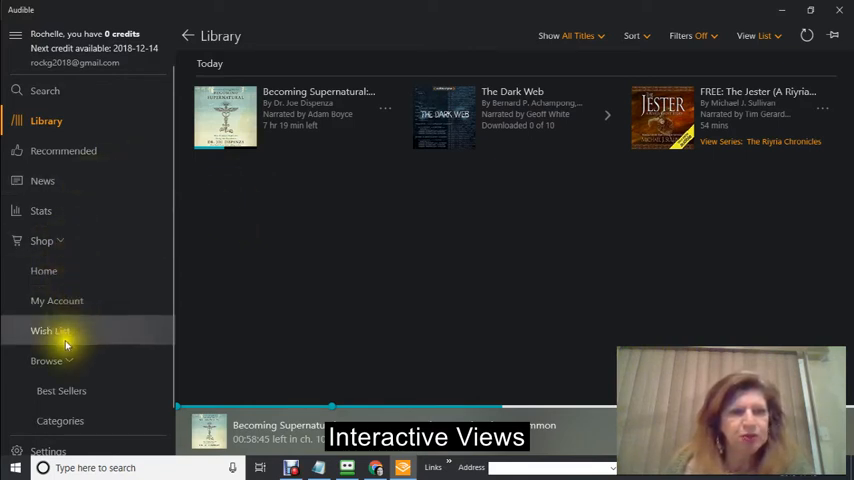
mouse_move(52, 361)
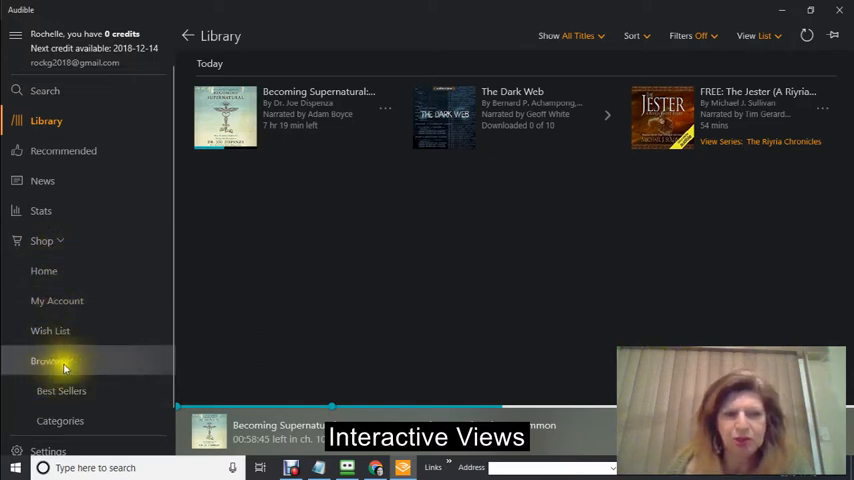
click(46, 362)
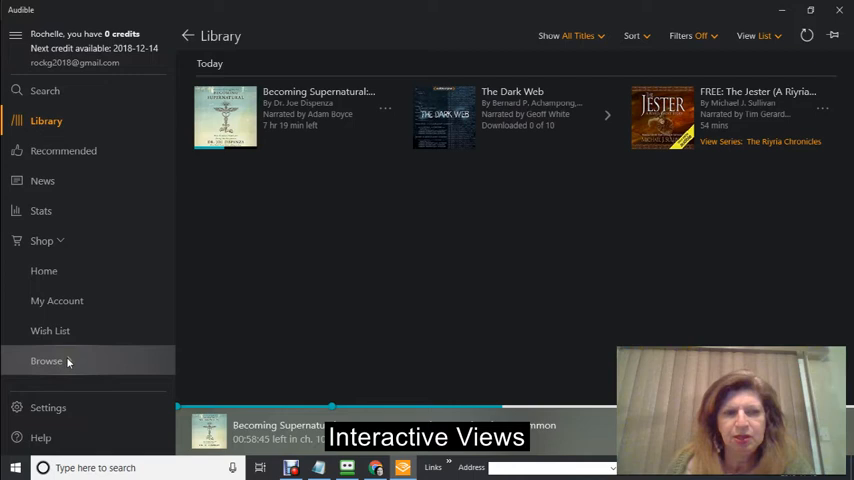
click(46, 361)
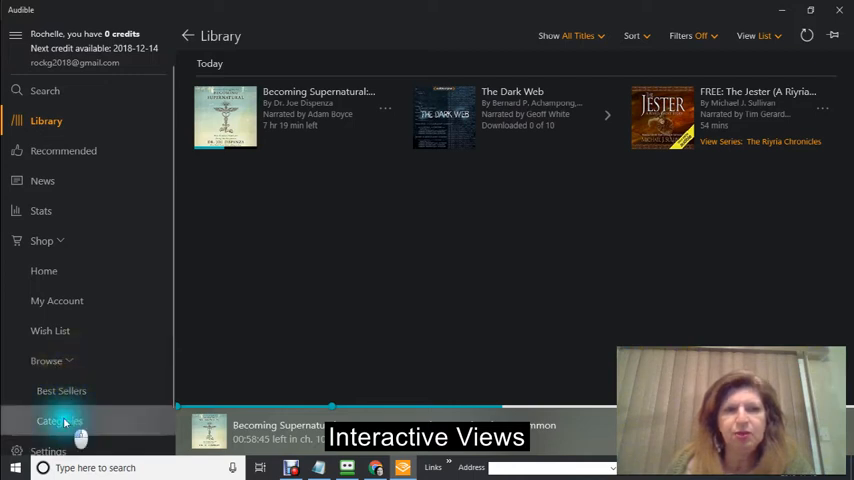
Step: Open All Categories and scroll past Comedy and Erotica toward Parenting & Relationships
click(60, 420)
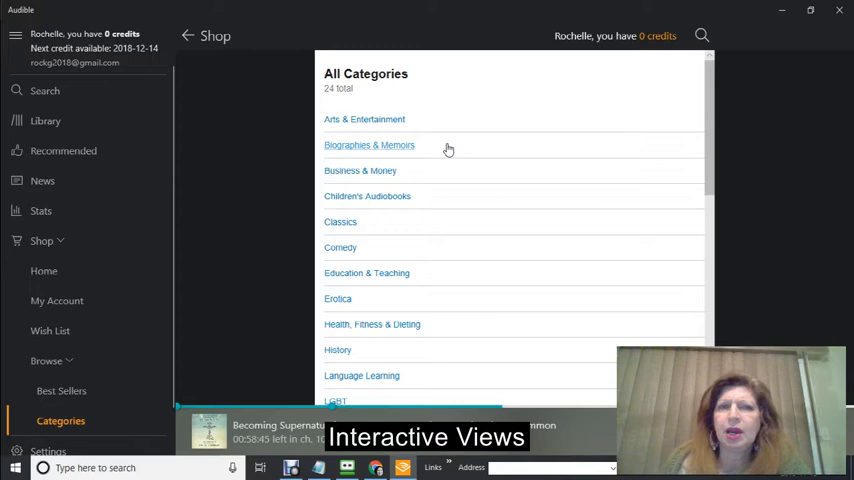
scroll(down, 3)
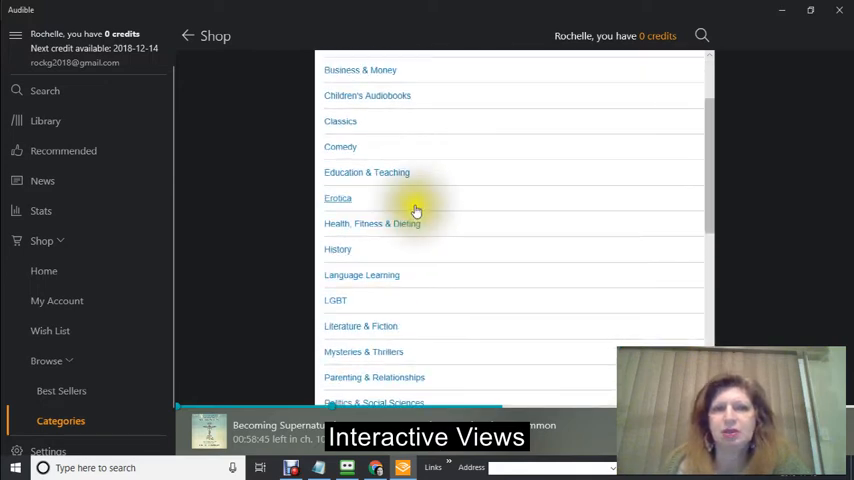
mouse_move(392, 99)
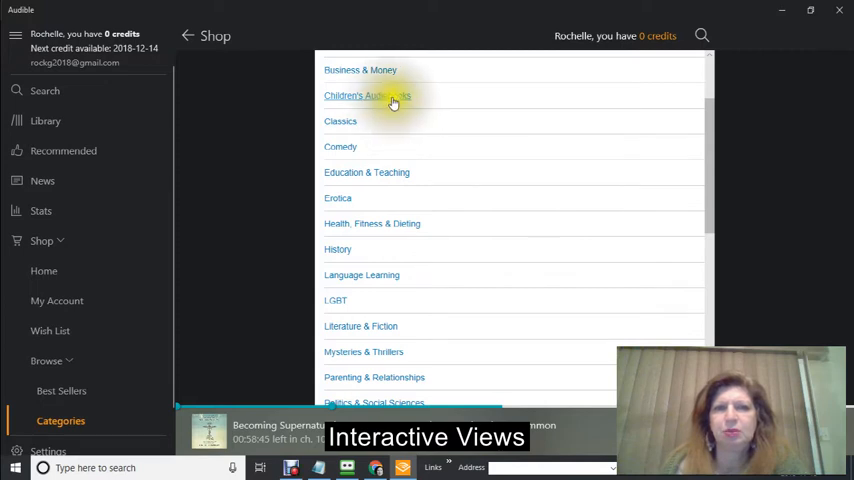
mouse_move(396, 232)
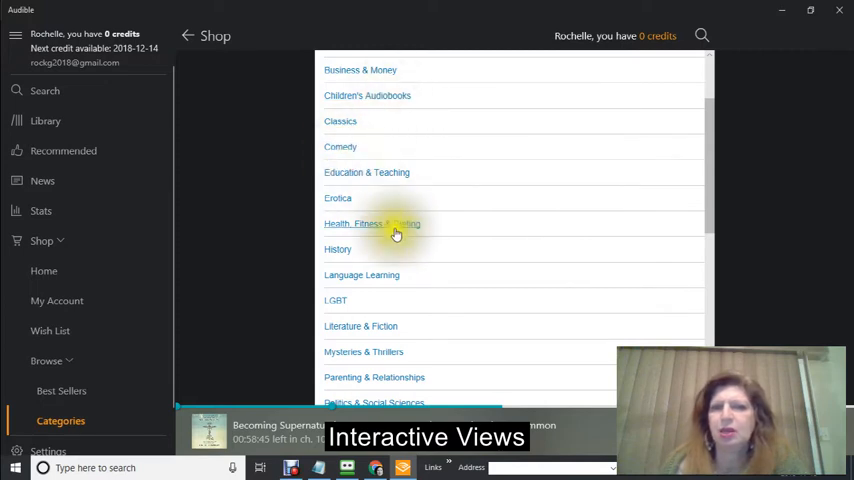
mouse_move(358, 250)
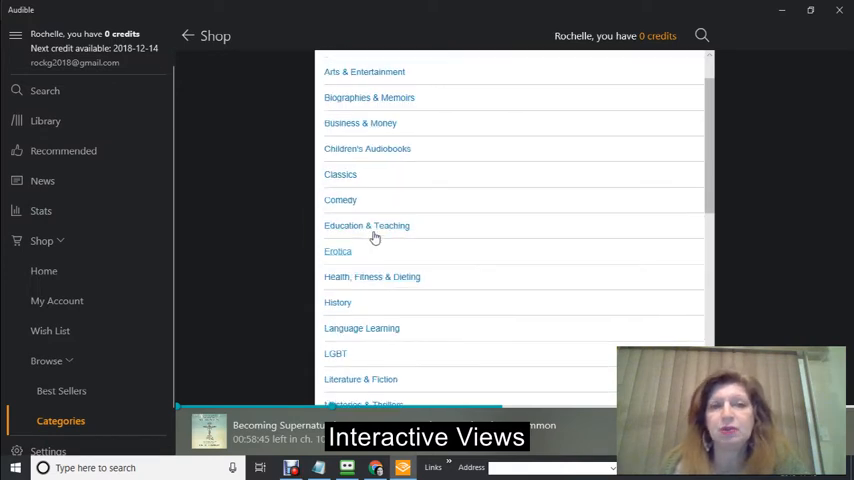
mouse_move(358, 153)
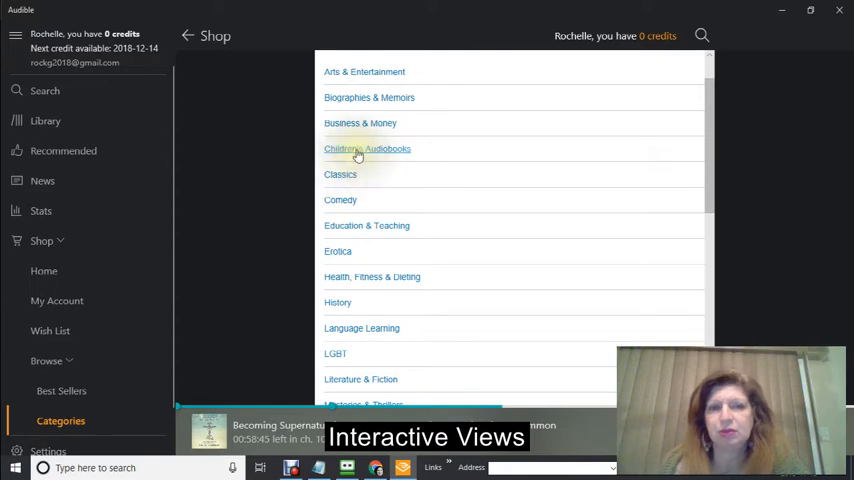
Step: Browse Children's Audiobooks and open Harry Potter and the Sorcerer's Stone, Book 1
click(367, 149)
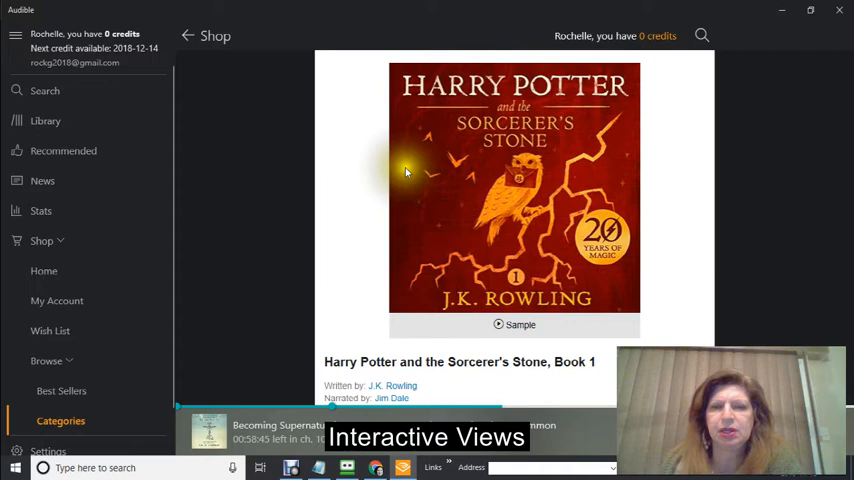
scroll(down, 3)
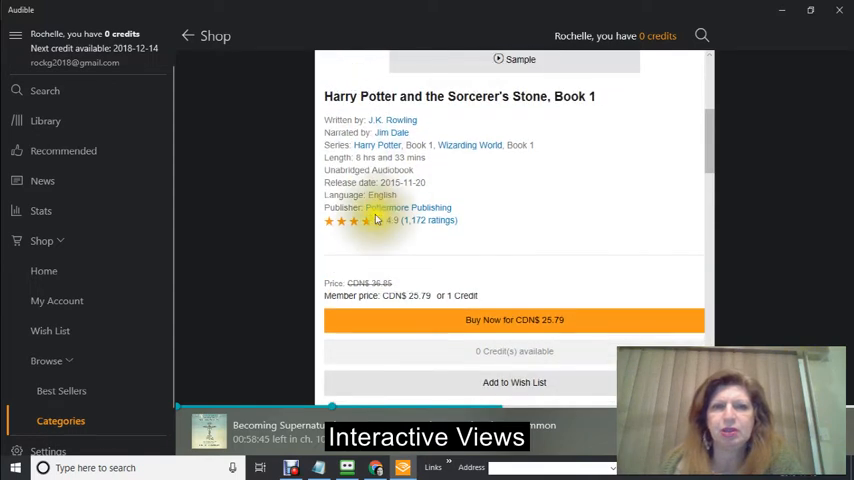
mouse_move(421, 126)
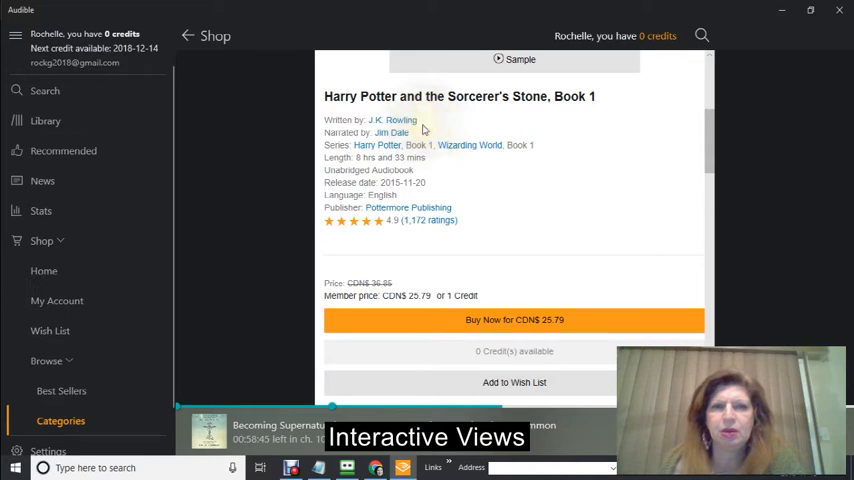
mouse_move(397, 132)
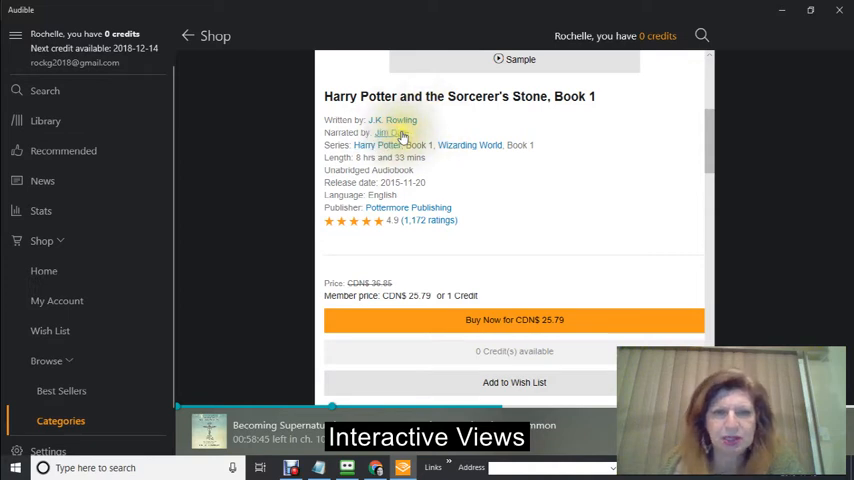
mouse_move(438, 173)
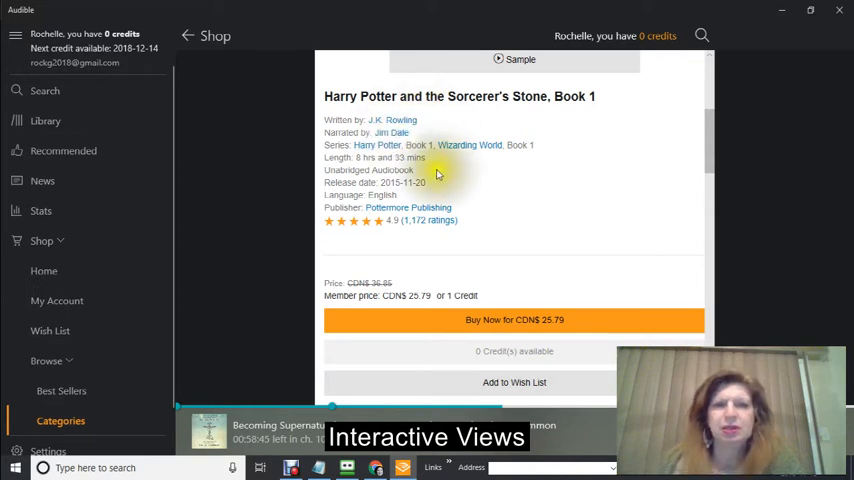
scroll(down, 3)
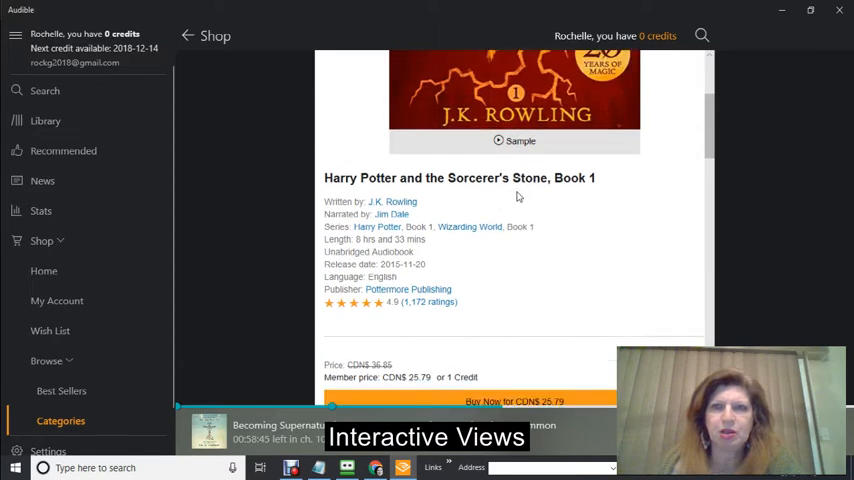
scroll(down, 3)
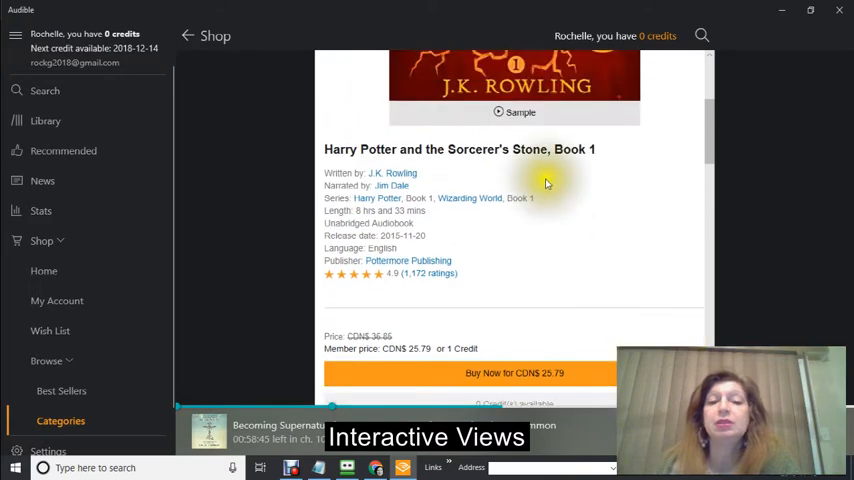
scroll(down, 3)
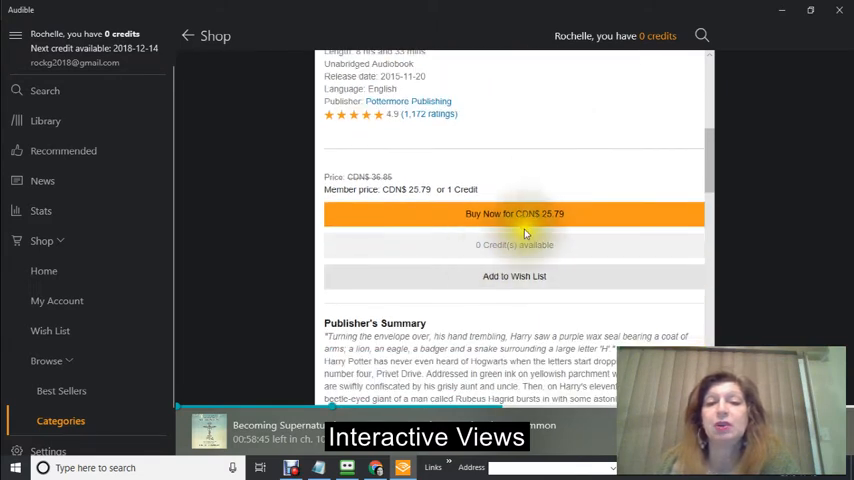
mouse_move(544, 221)
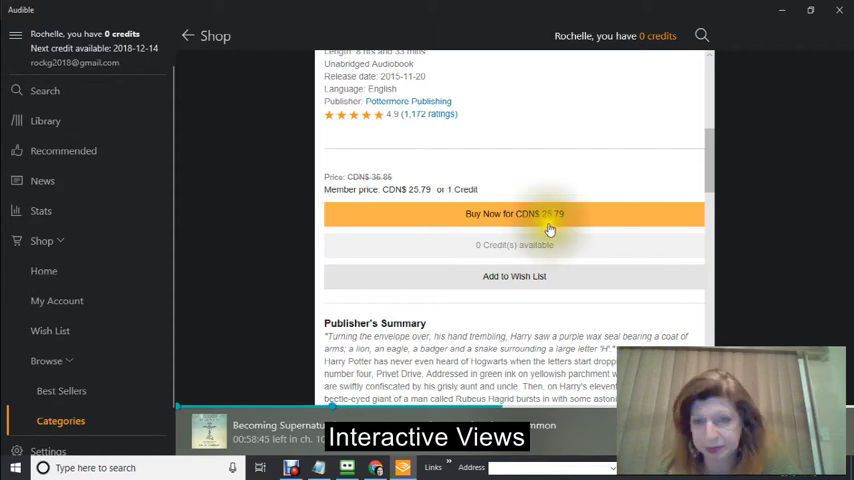
mouse_move(466, 158)
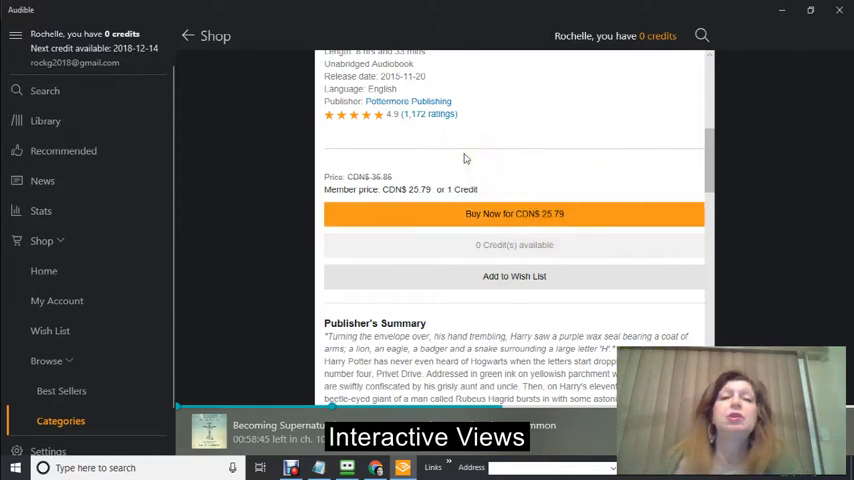
scroll(up, 3)
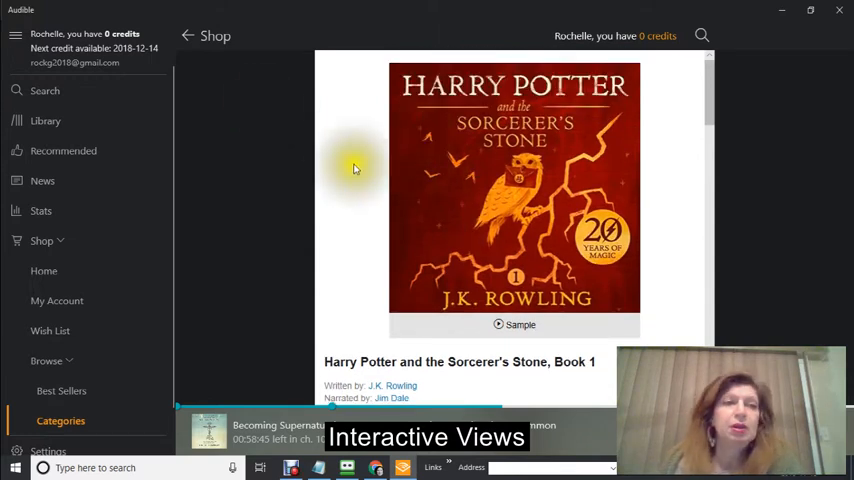
mouse_move(235, 201)
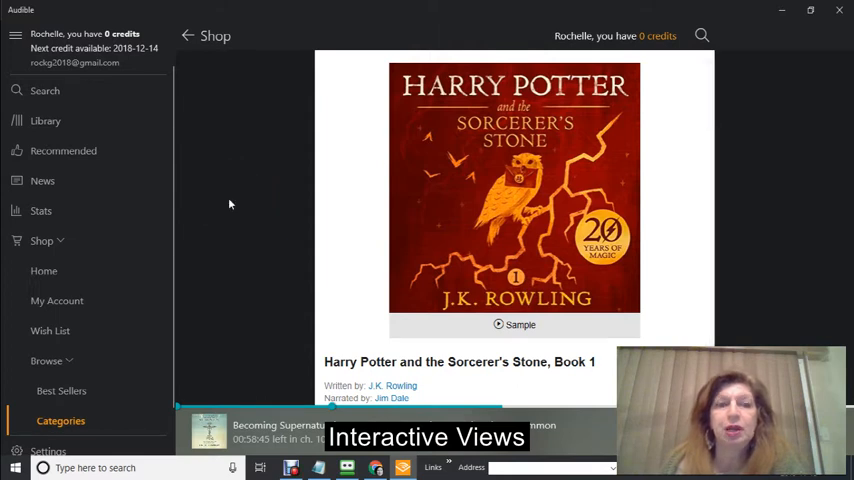
click(215, 183)
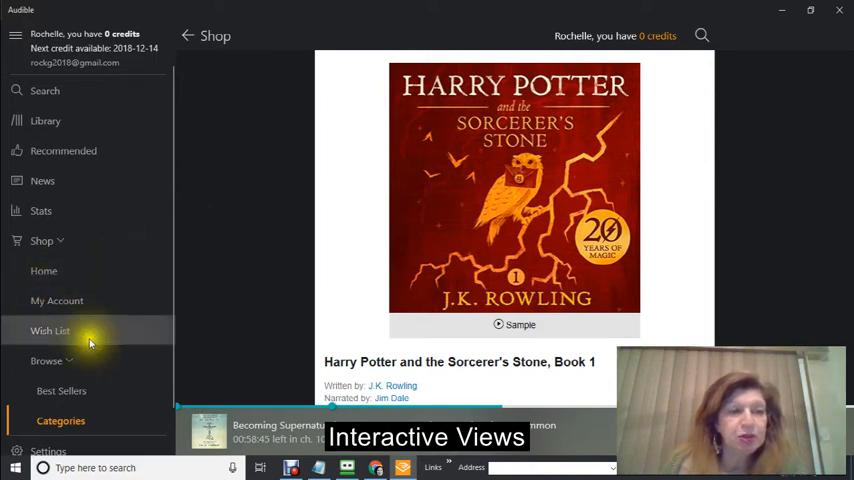
Step: Scroll the Best Sellers list, including Dare to Lead and The Laws of Human Nature
click(66, 392)
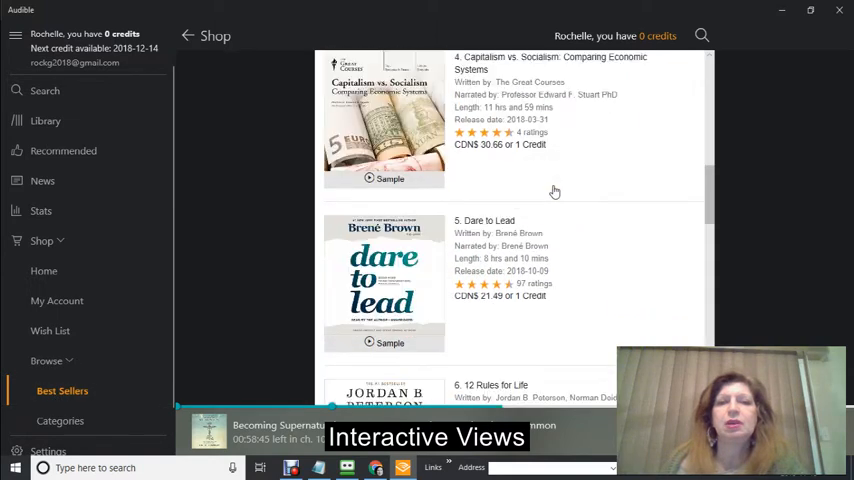
scroll(down, 3)
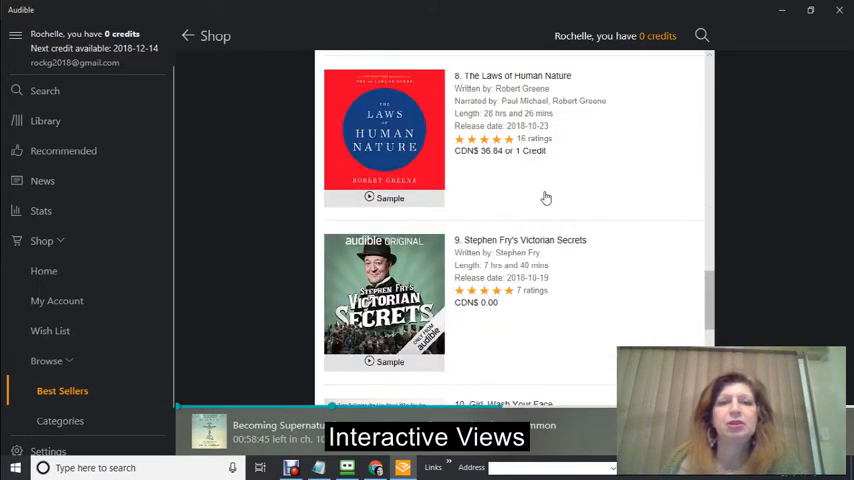
scroll(up, 3)
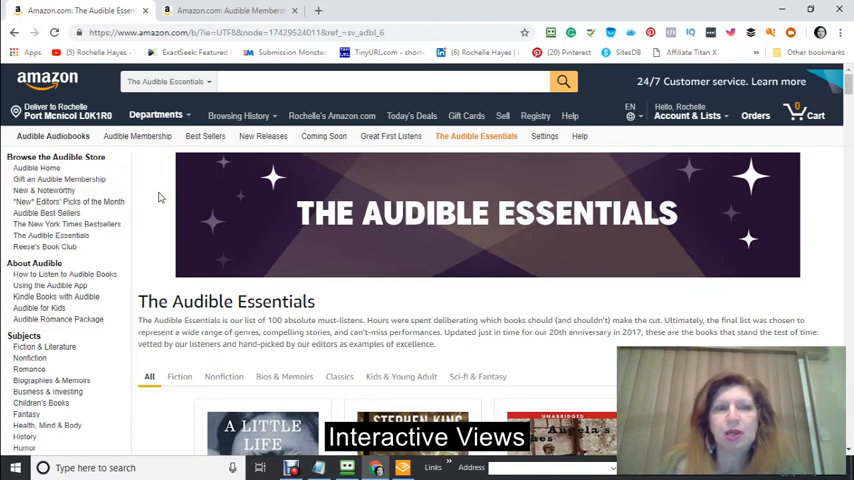
Step: Scroll through the Audible Essentials book grid and back up to the banner
scroll(down, 3)
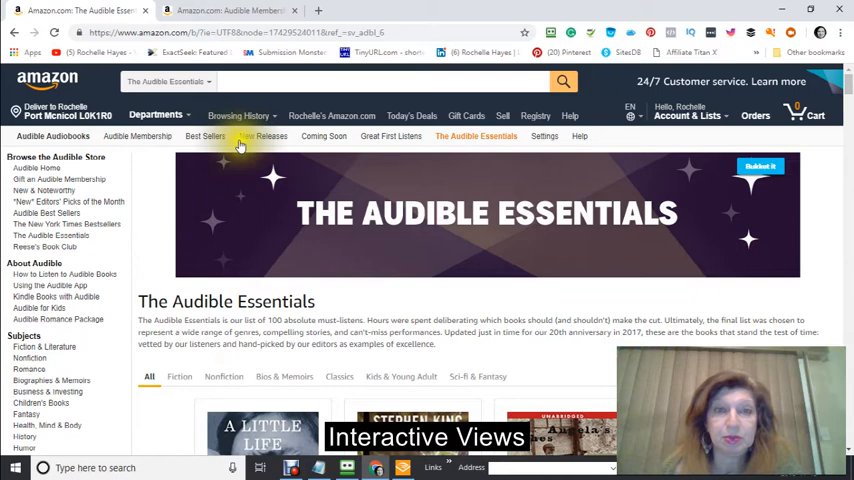
scroll(down, 3)
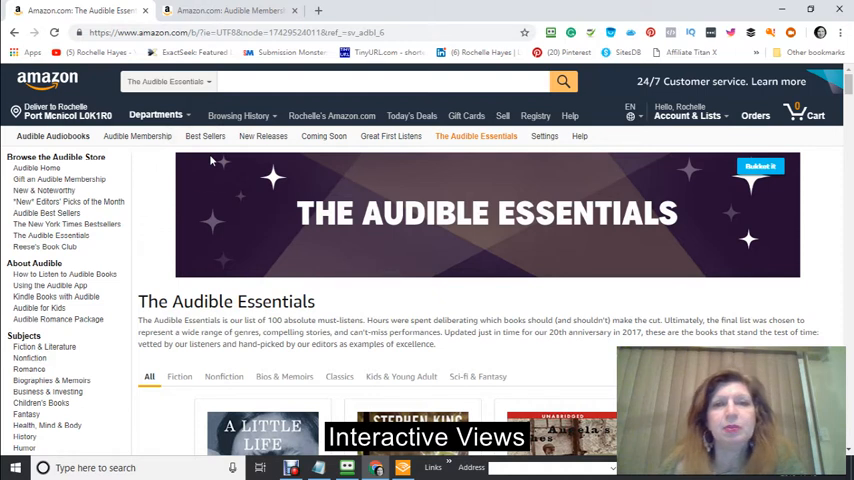
mouse_move(382, 145)
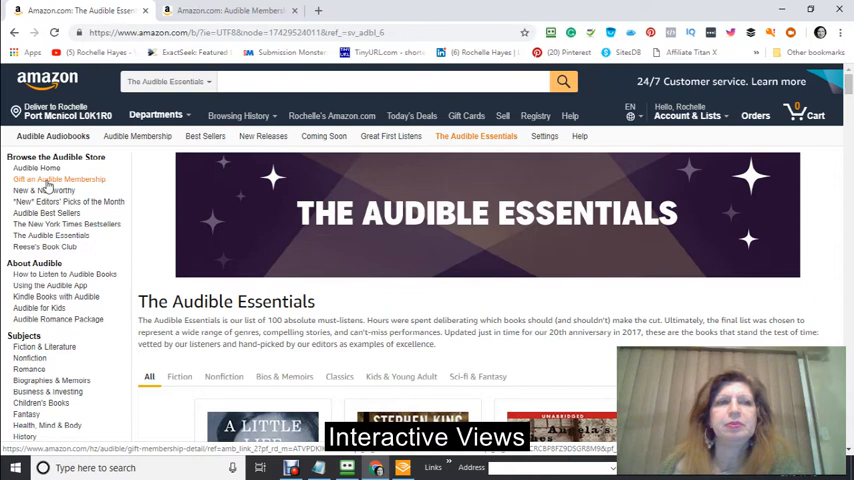
mouse_move(107, 185)
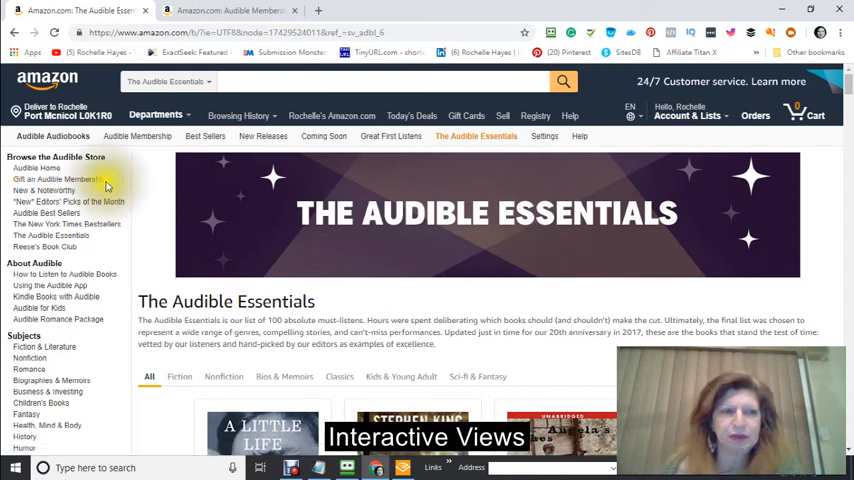
scroll(down, 3)
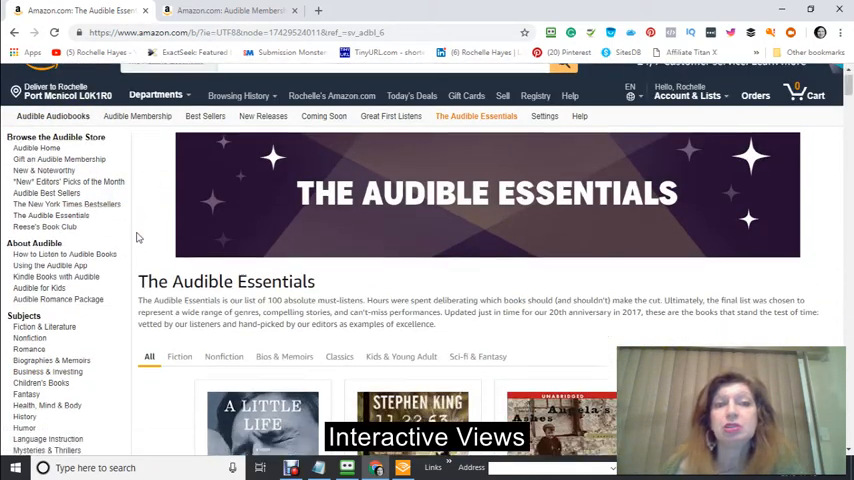
scroll(down, 3)
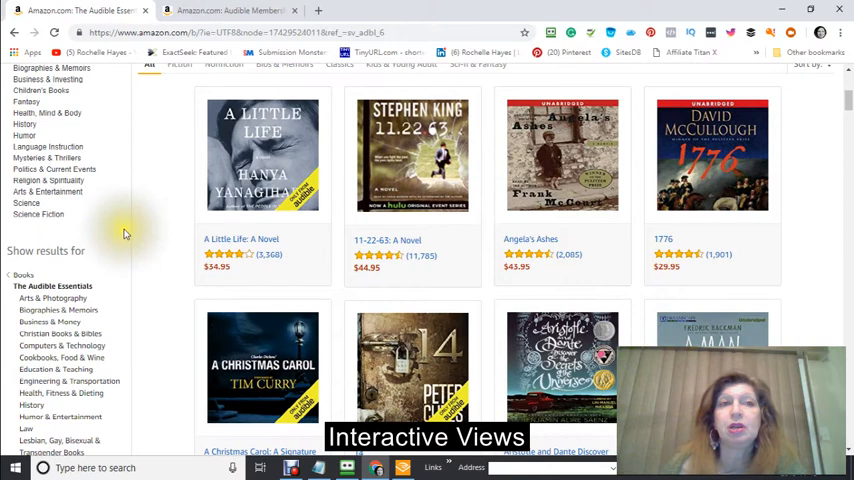
mouse_move(185, 218)
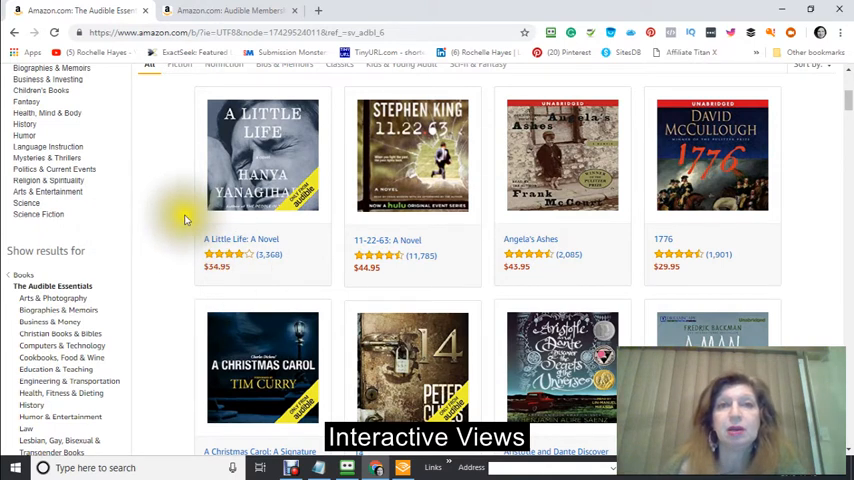
scroll(up, 3)
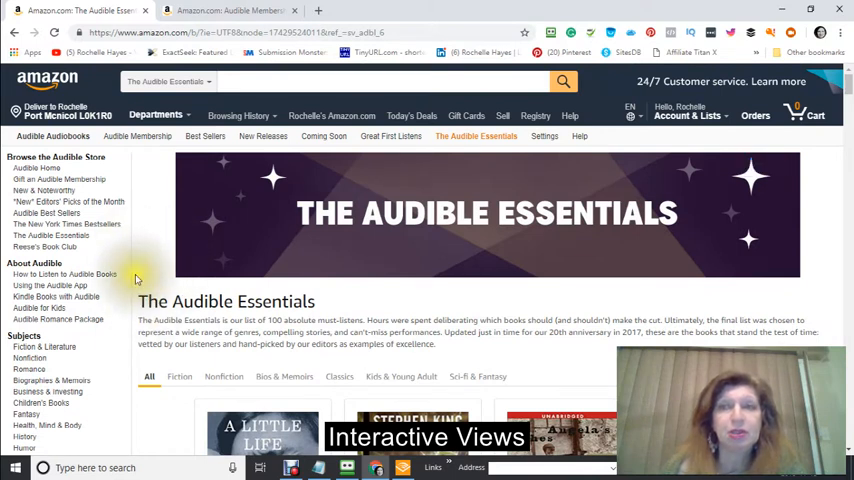
mouse_move(133, 218)
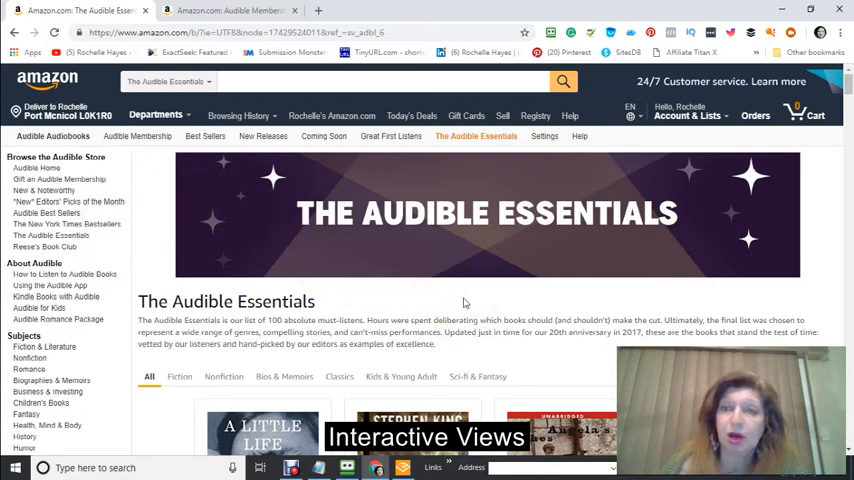
mouse_move(445, 315)
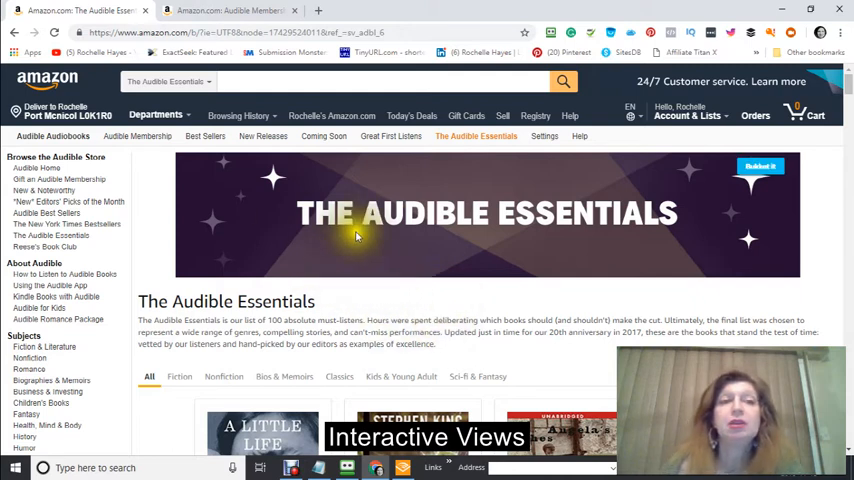
scroll(down, 3)
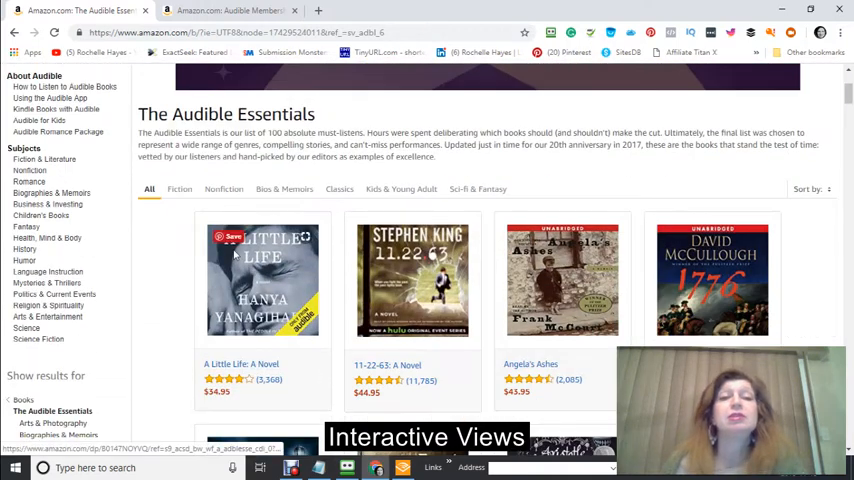
scroll(up, 3)
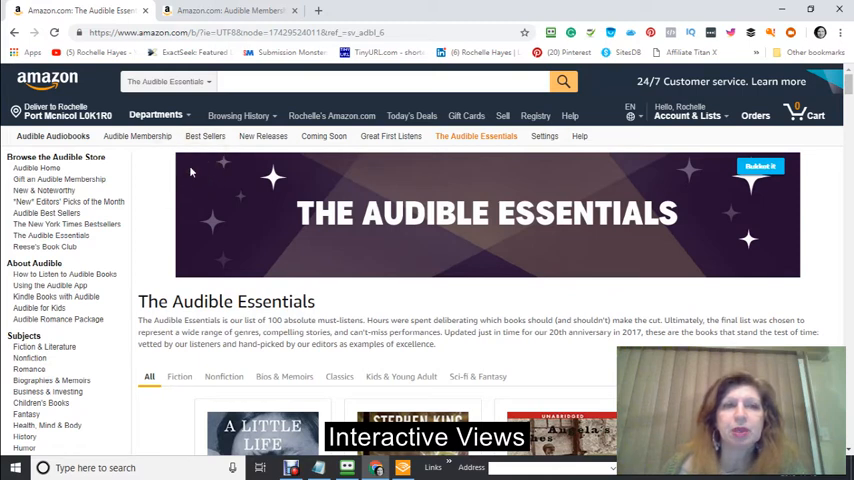
scroll(down, 3)
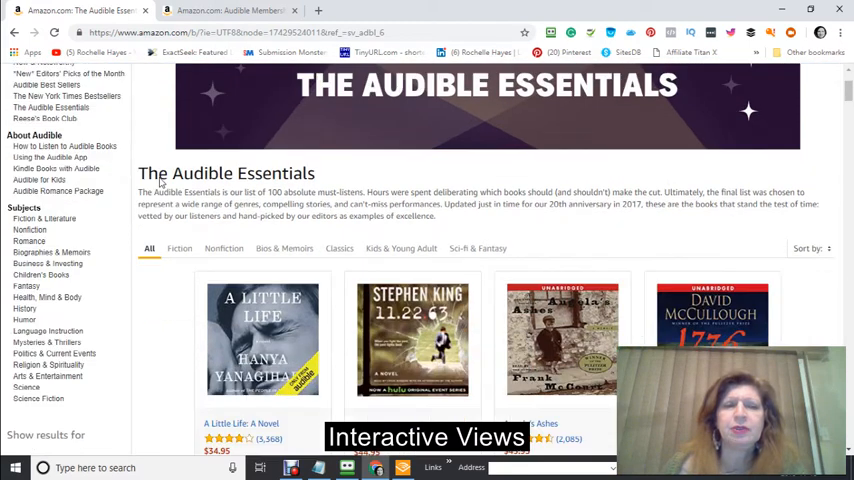
scroll(up, 3)
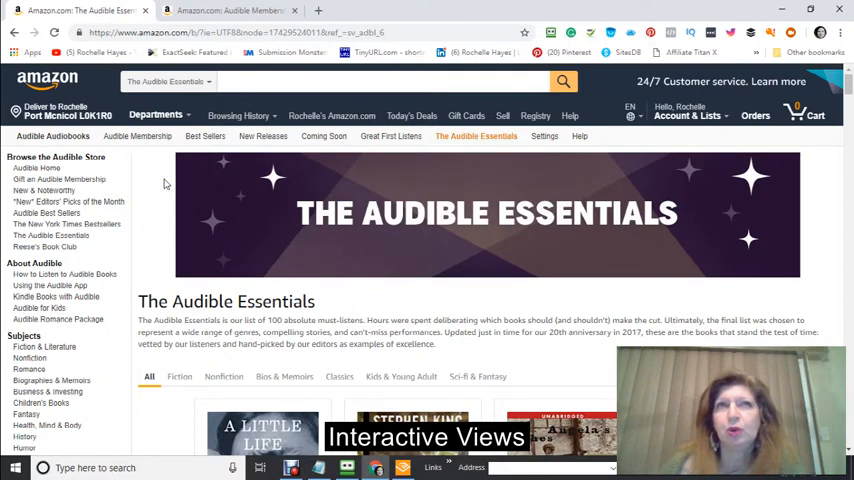
scroll(down, 3)
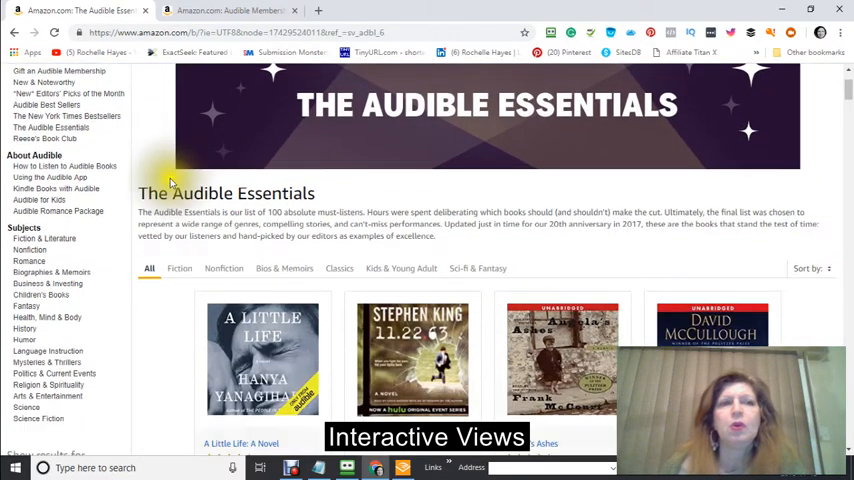
scroll(down, 3)
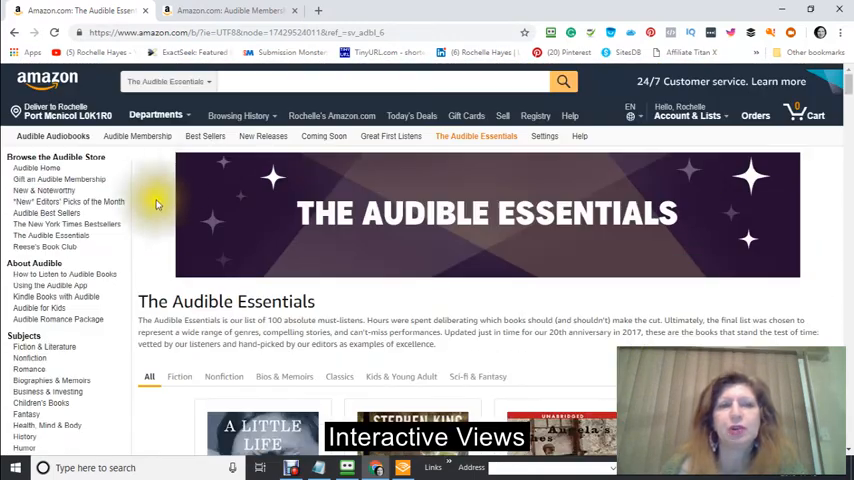
mouse_move(147, 182)
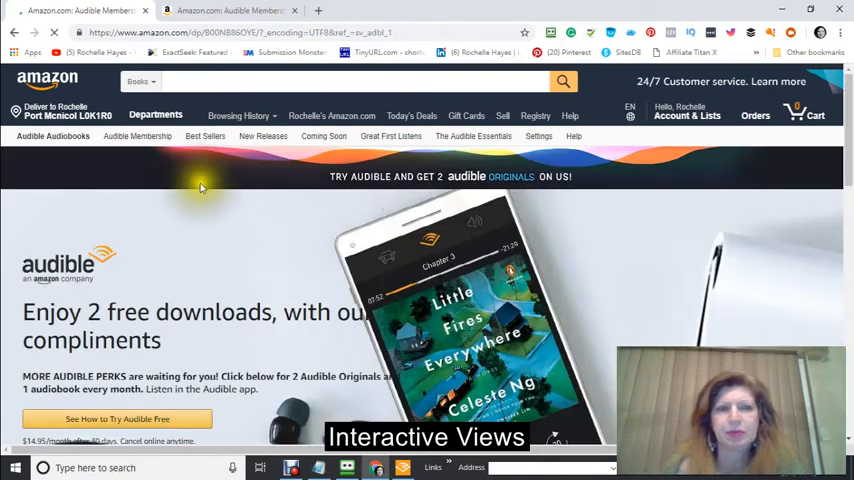
Step: Scroll the membership page's 'What do I get?' perks and featured titles
scroll(down, 3)
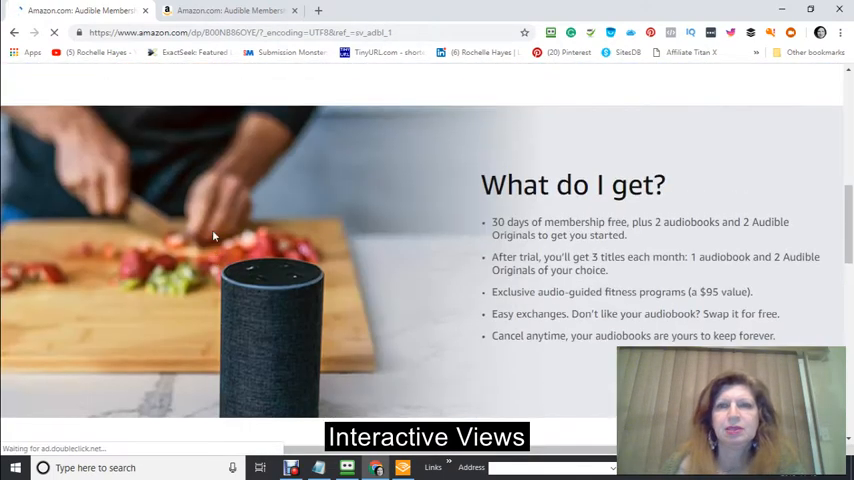
scroll(up, 3)
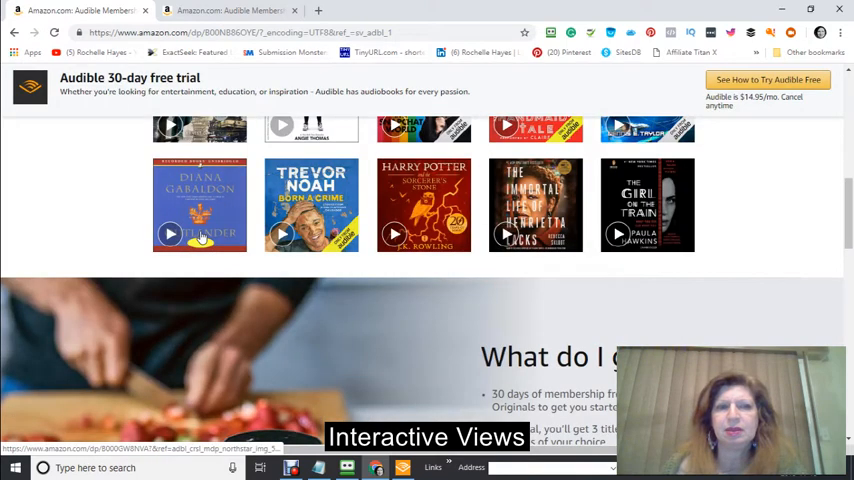
scroll(down, 3)
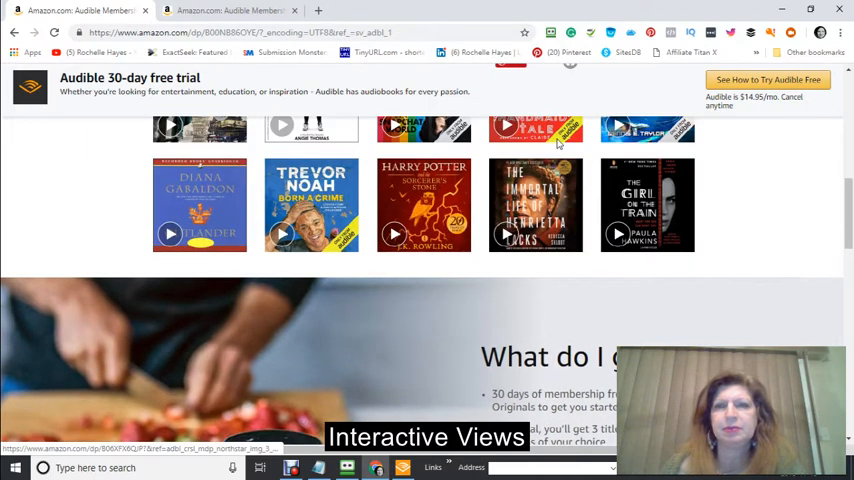
scroll(up, 3)
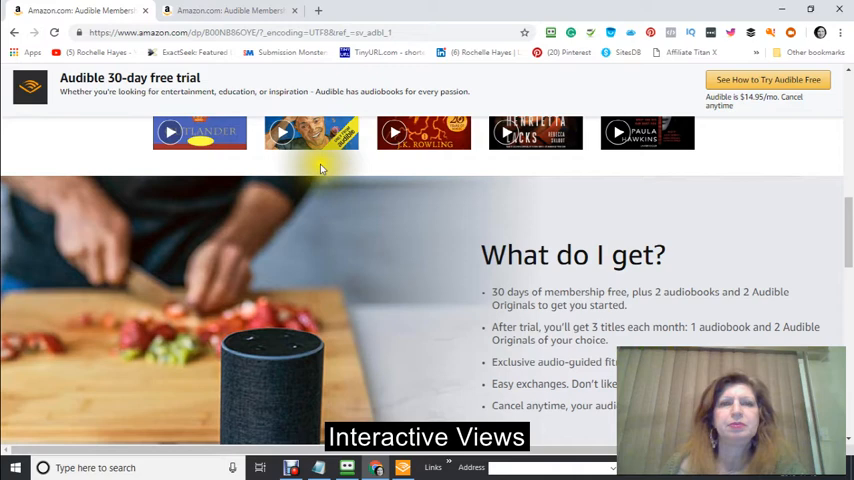
scroll(down, 3)
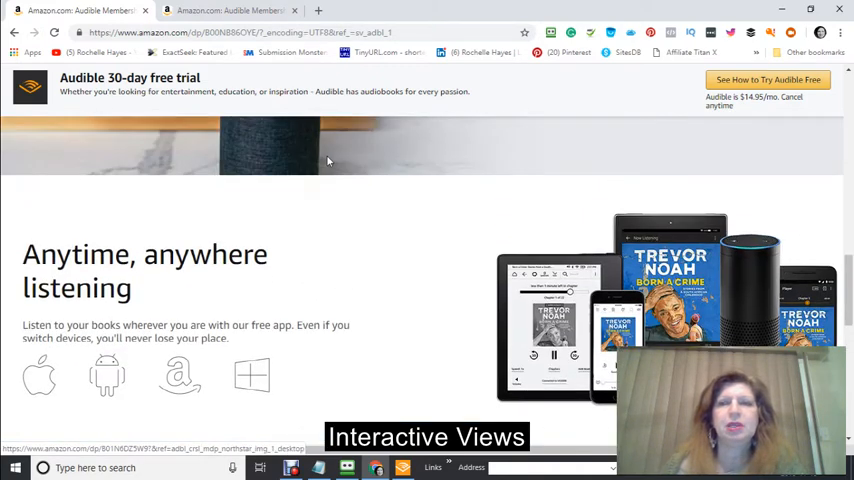
scroll(down, 3)
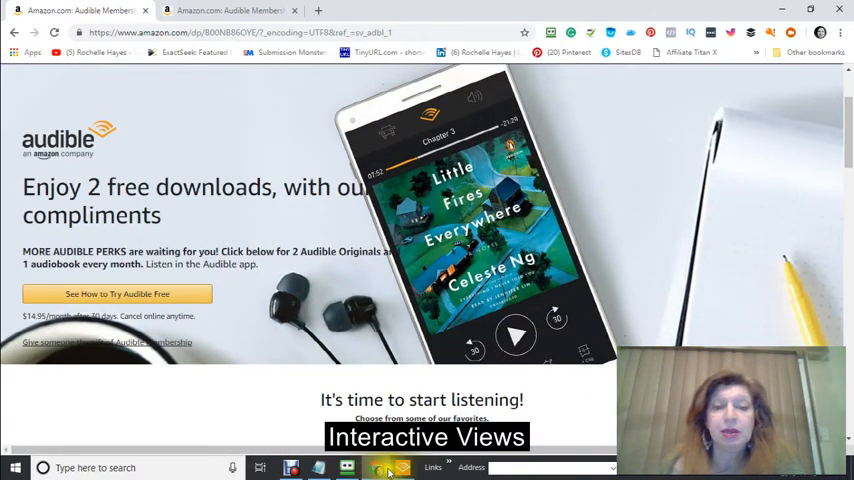
mouse_move(387, 469)
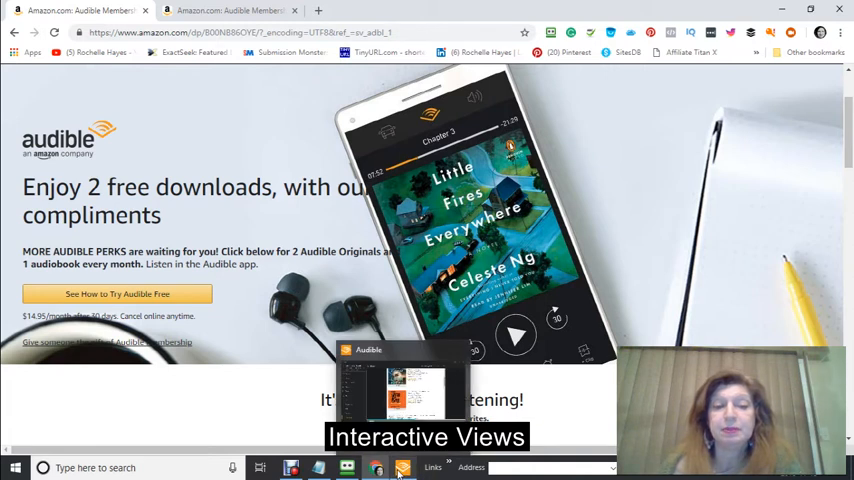